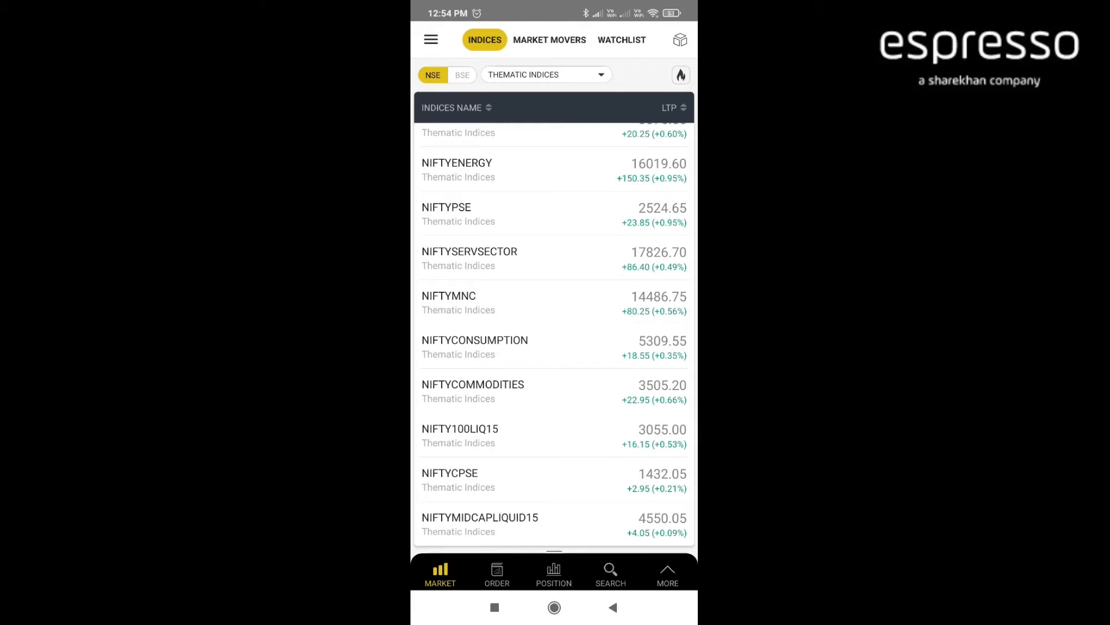
- Switch the Indices list to ALL INDICES and scroll through it
left_click(545, 74)
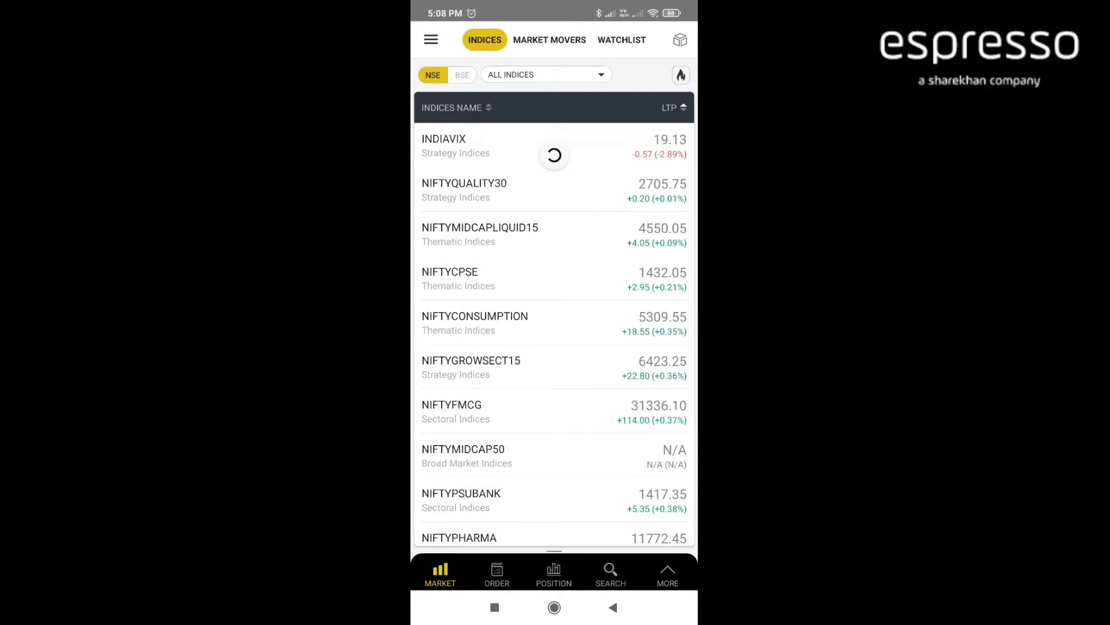
scroll("down", 3)
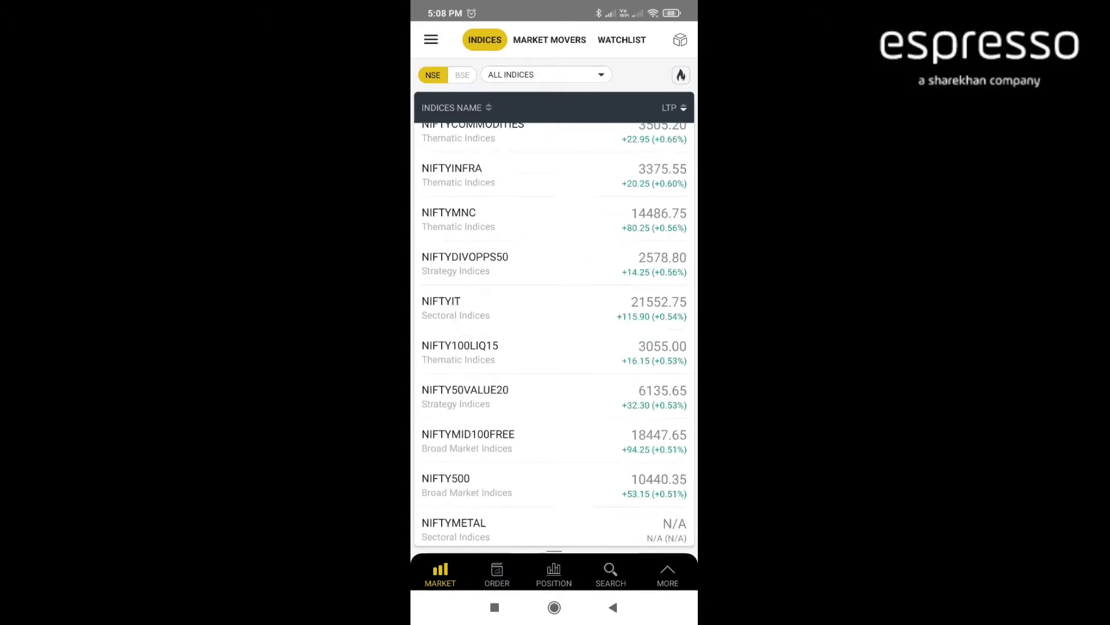
- Filter the indices to BROAD MARKET INDICES, then reopen the category list for sectoral indices
left_click(545, 74)
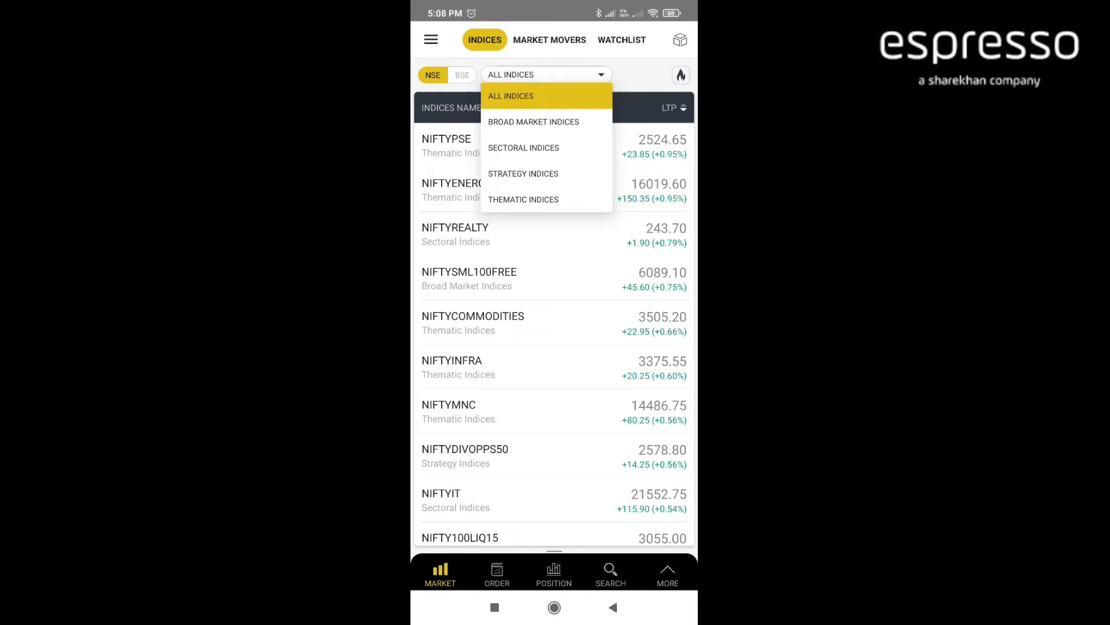
left_click(533, 122)
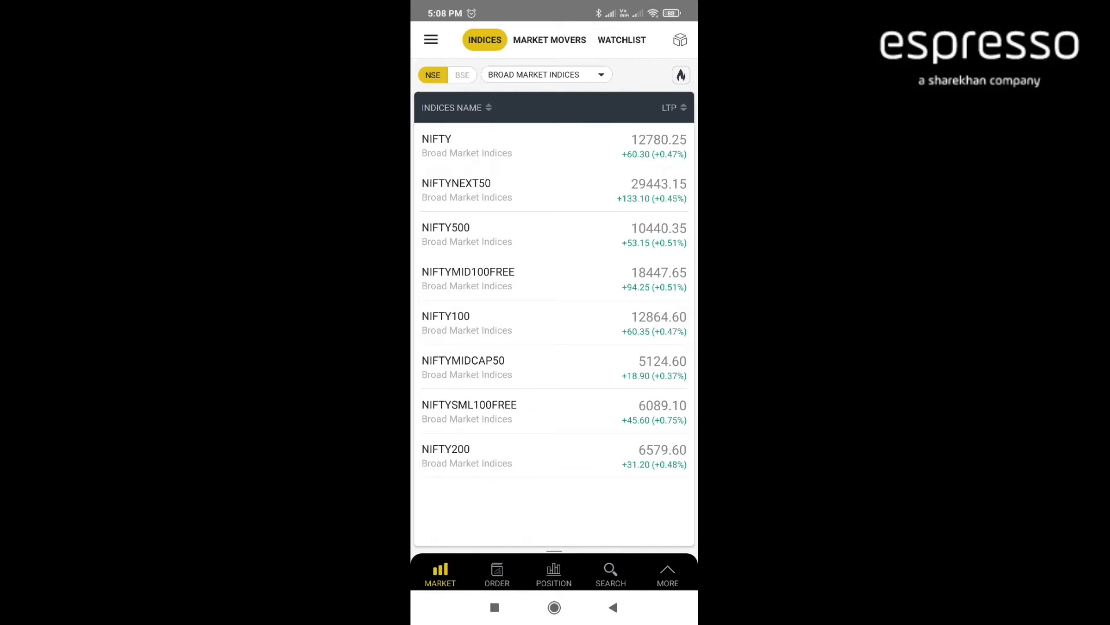
left_click(545, 74)
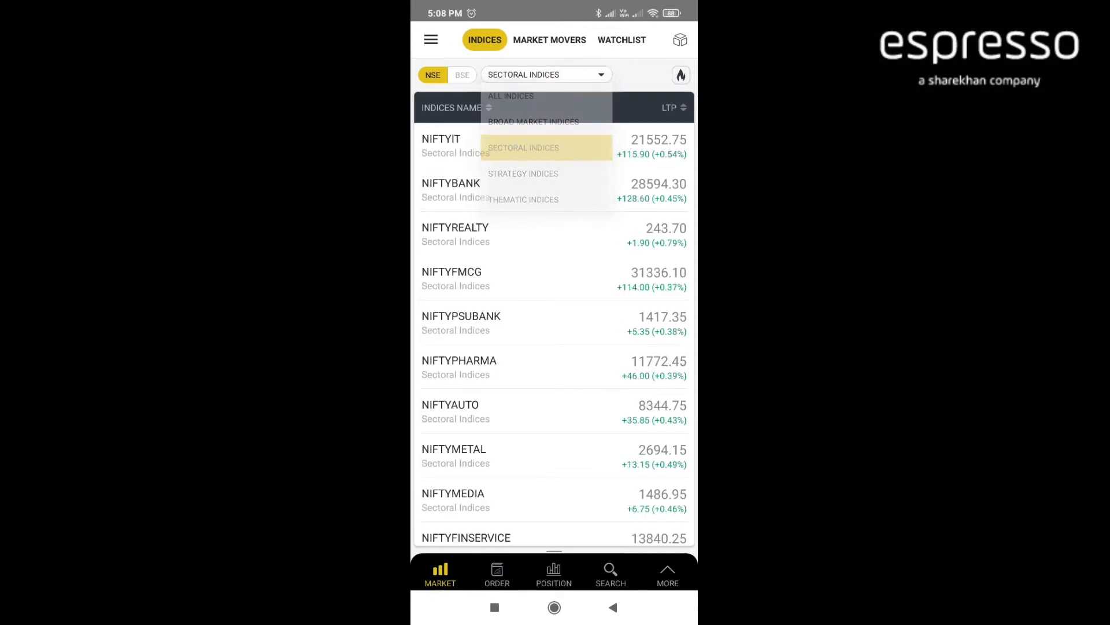
- Choose SECTORAL INDICES and bring up the NIFTYBANK quick summary sheet
left_click(522, 147)
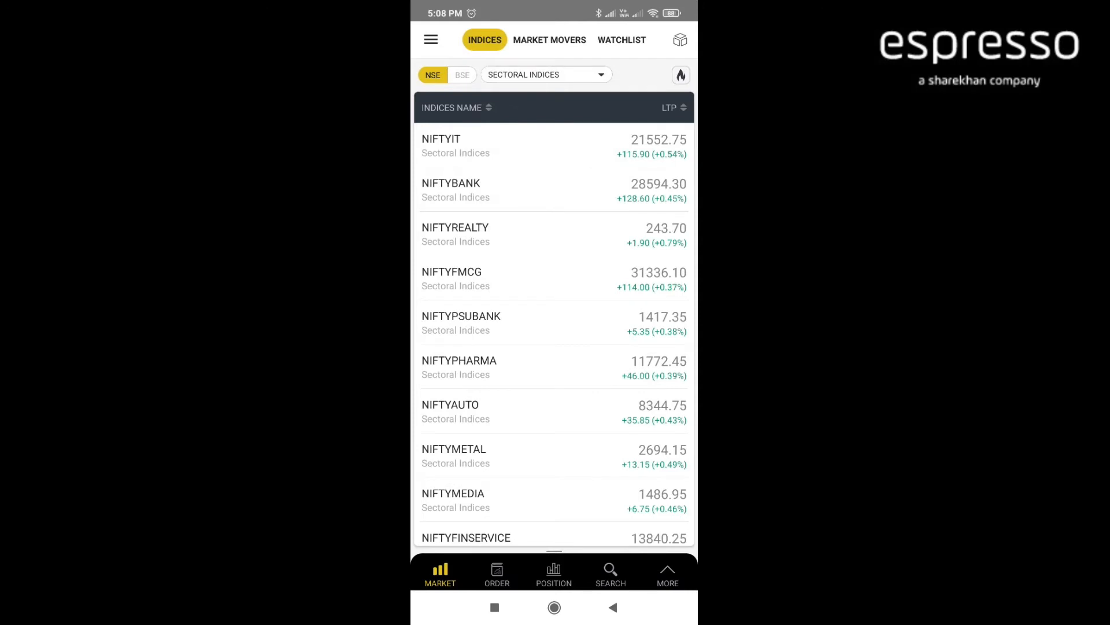
scroll("down", 3)
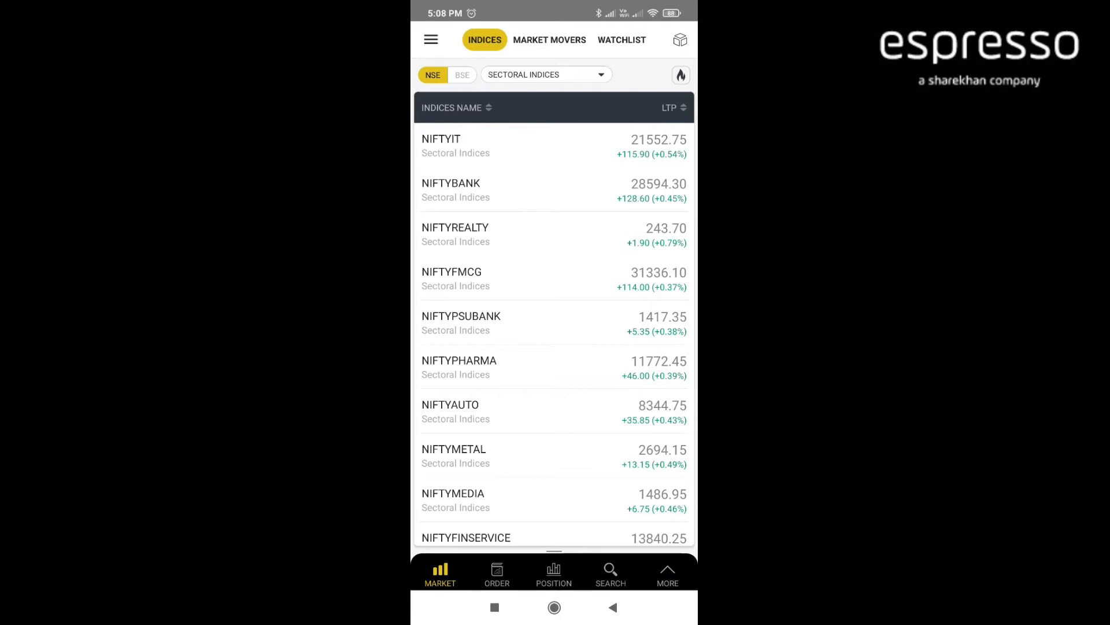
left_click(450, 188)
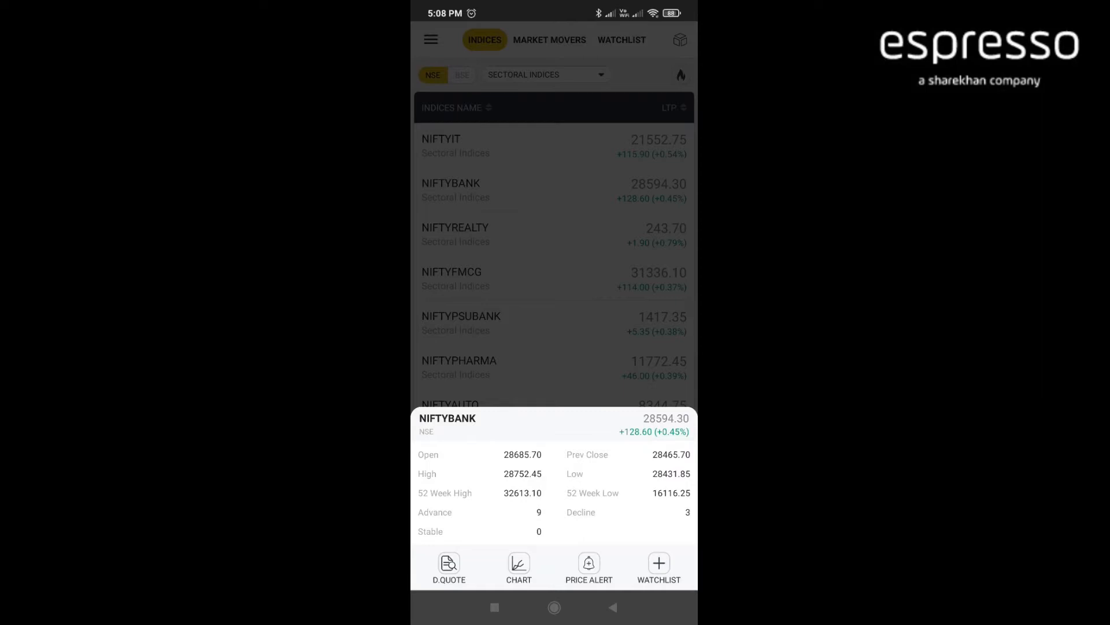
- View NIFTYBANK's detailed quote, gainers and futures contracts, then return to the indices list
left_click(449, 566)
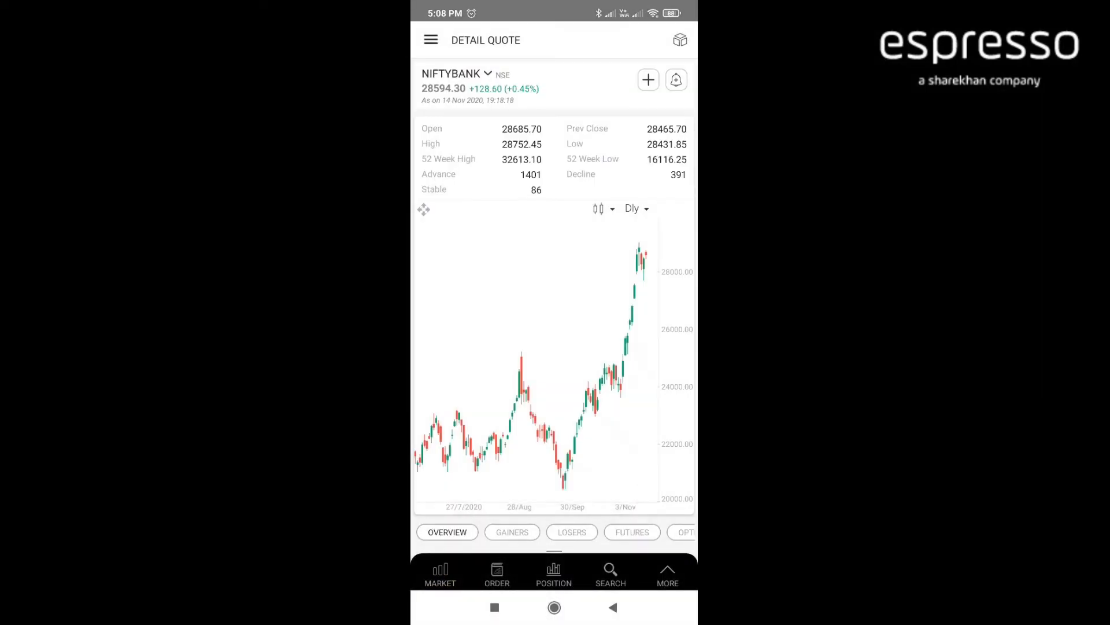
left_click(511, 532)
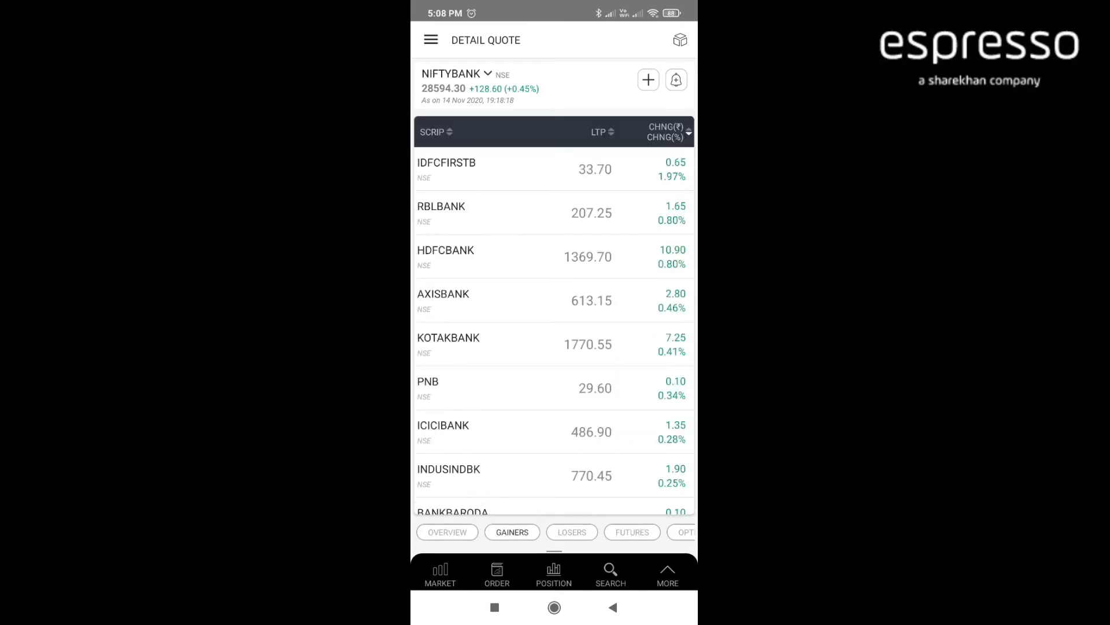
left_click(571, 532)
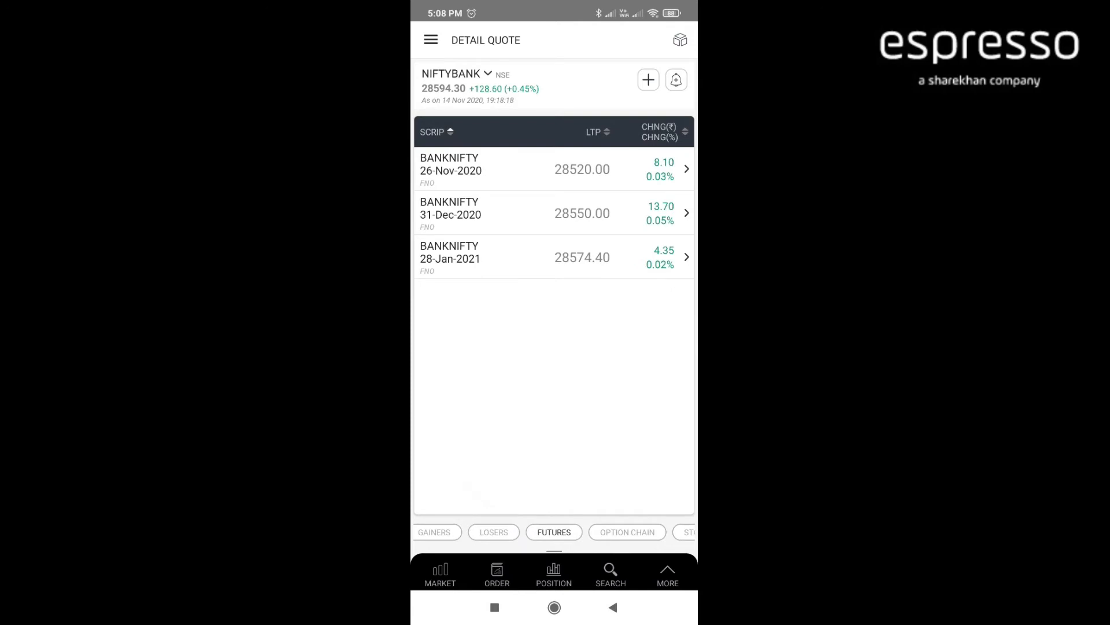
left_click(664, 532)
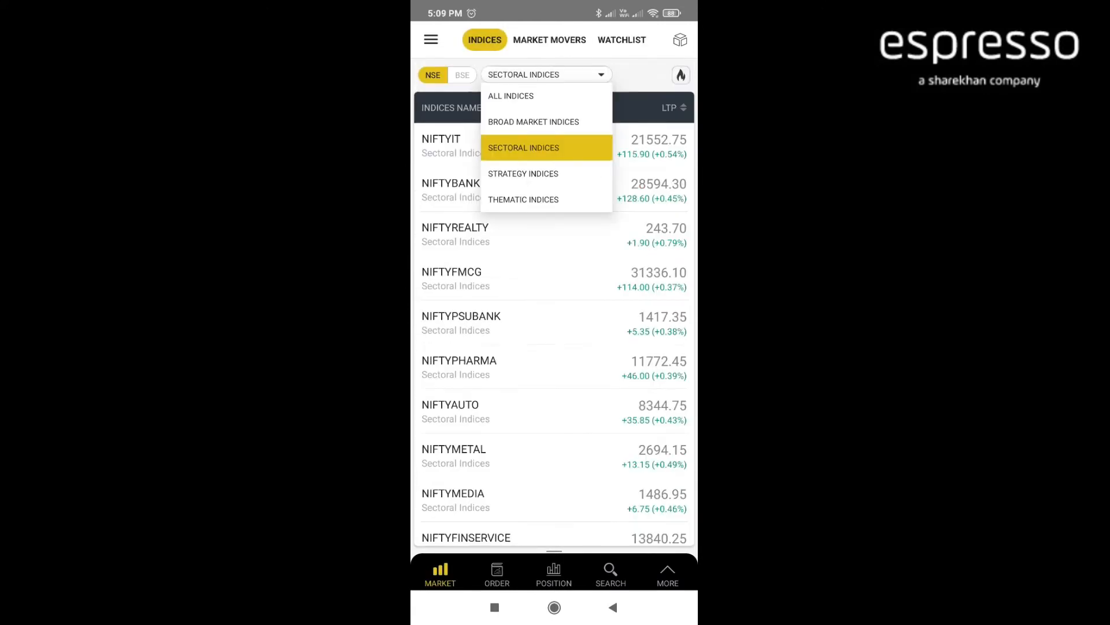
- Show strategy then thematic indices, then move to Market Movers for NIFTY500 top gainers
left_click(523, 173)
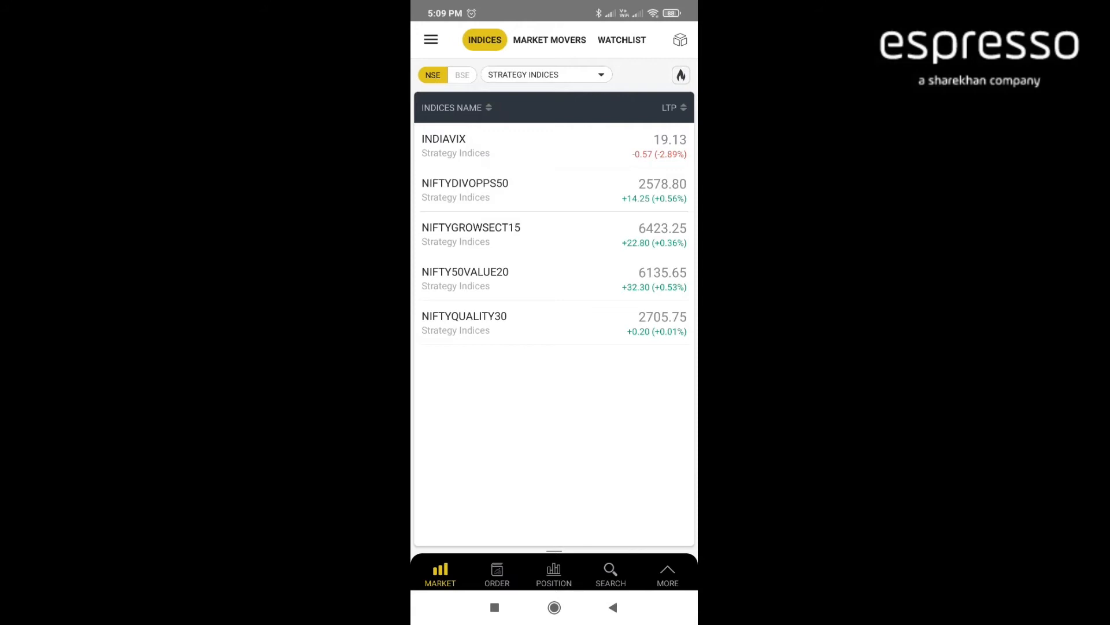
left_click(545, 74)
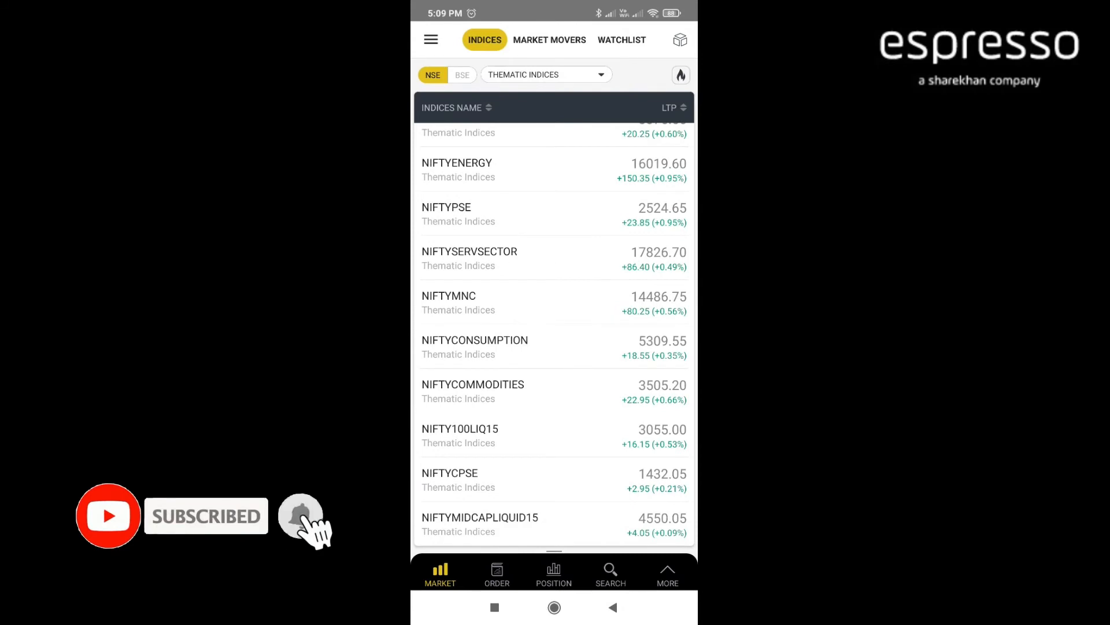
left_click(548, 39)
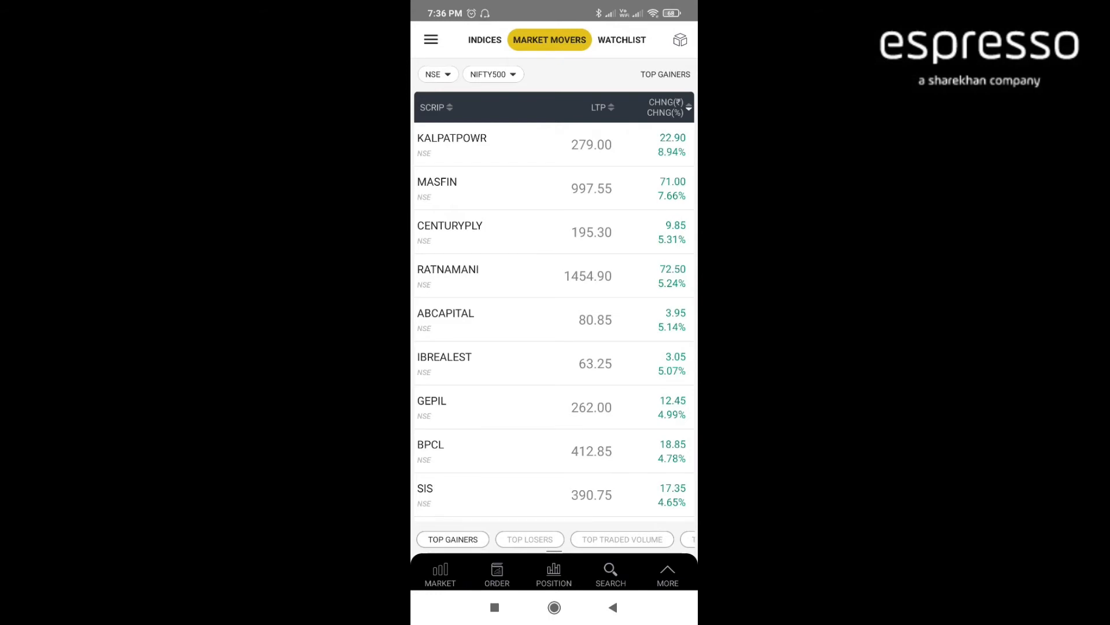
- Keep NIFTY 500 as the movers index and list its top losers
left_click(491, 74)
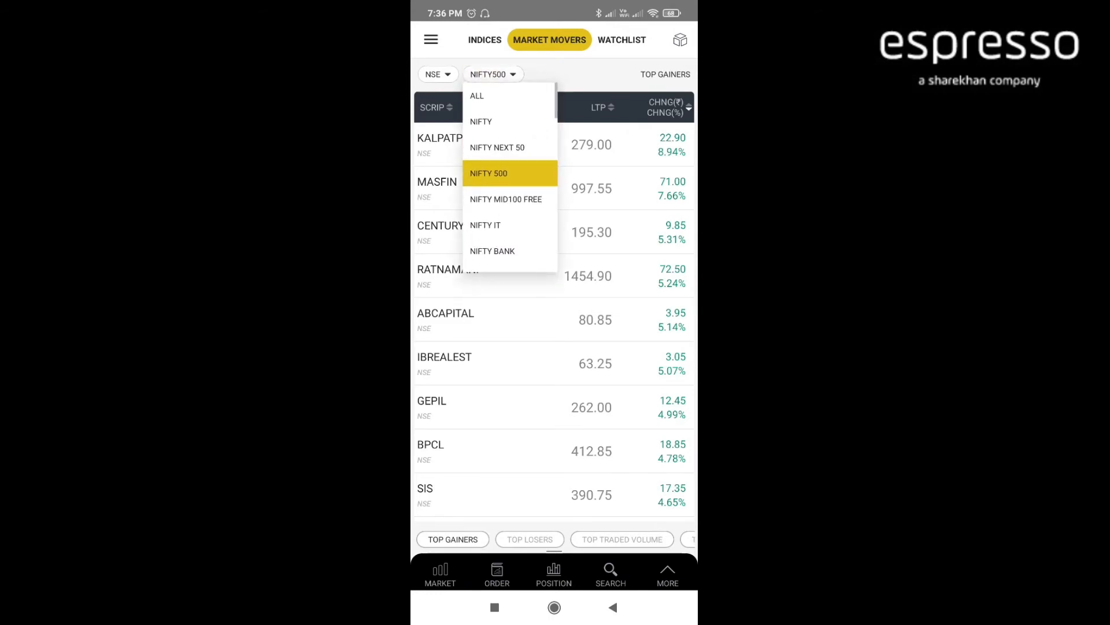
left_click(488, 174)
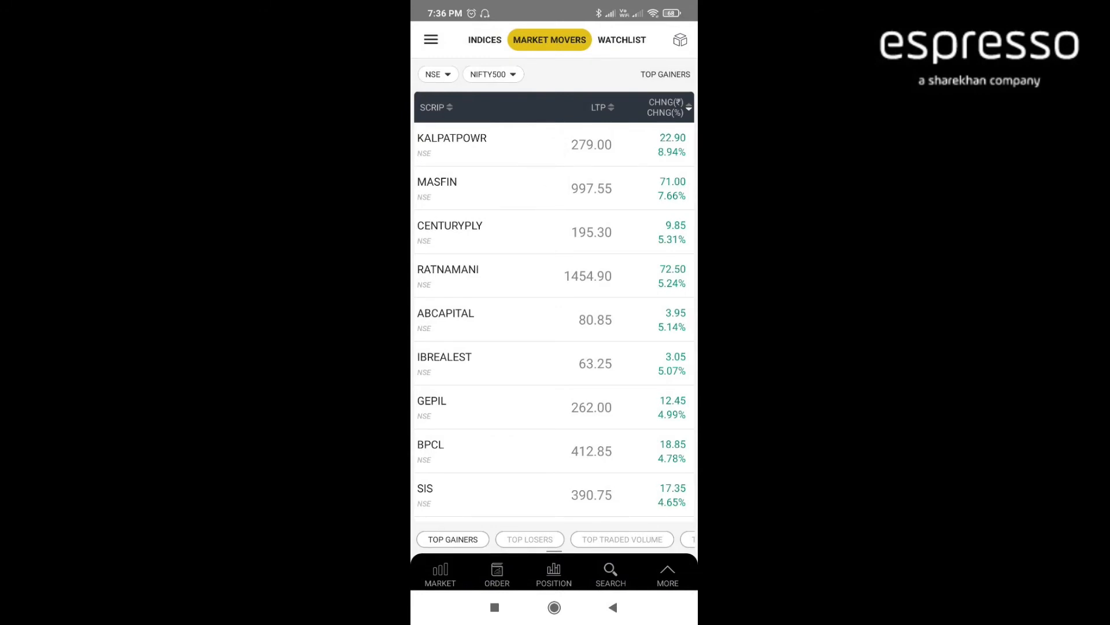
left_click(530, 539)
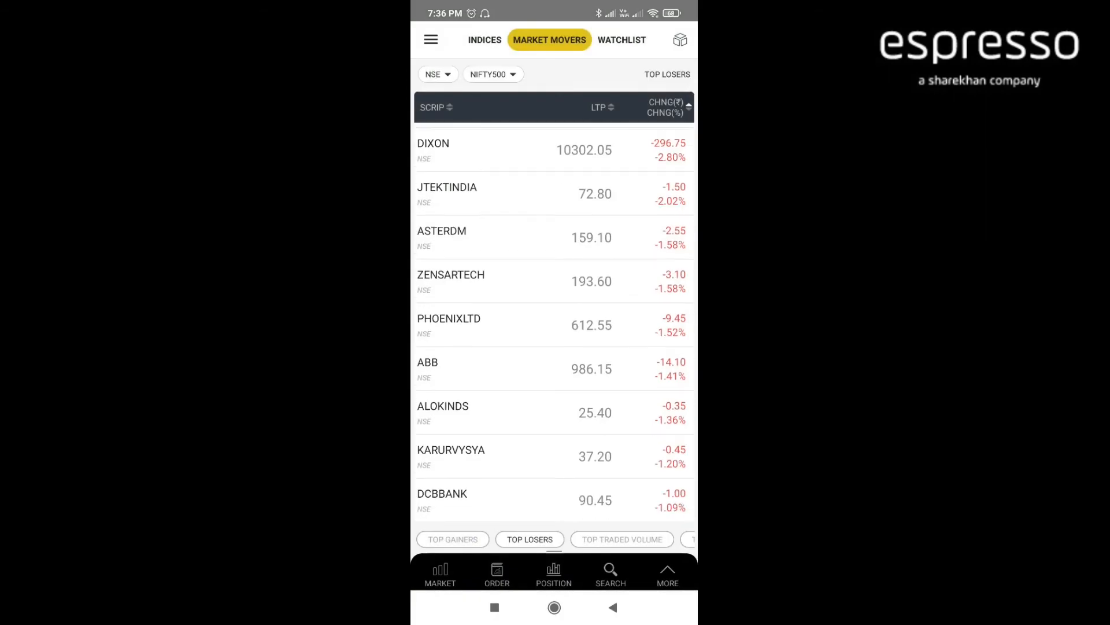
- Rank NIFTY500 movers by traded volume, turnover, 52-week low and open-equals-high
scroll("down", 3)
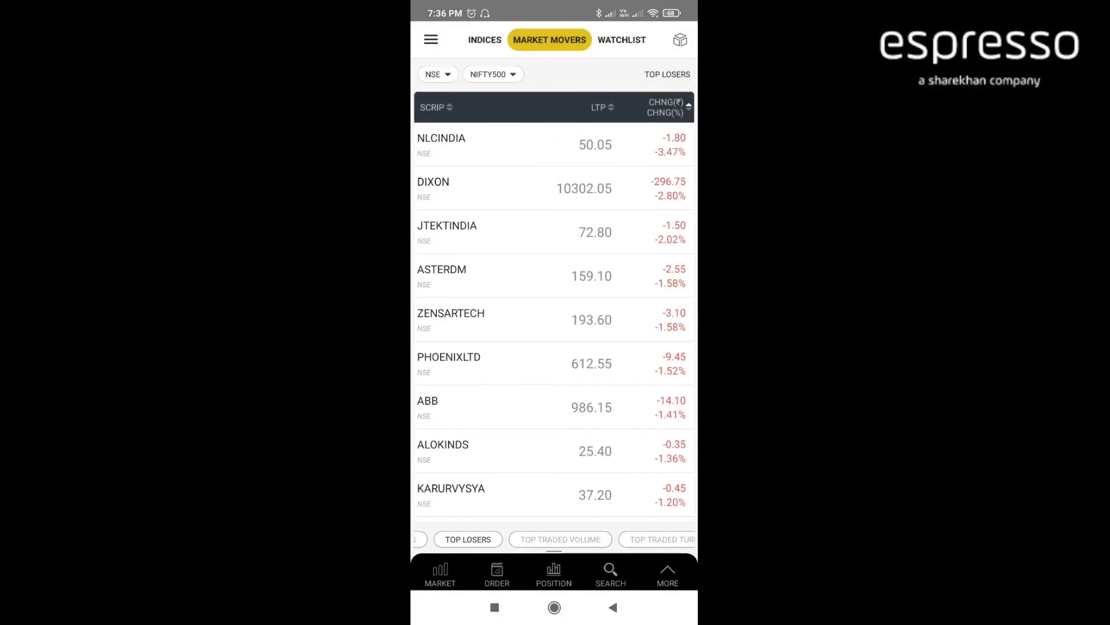
left_click(559, 539)
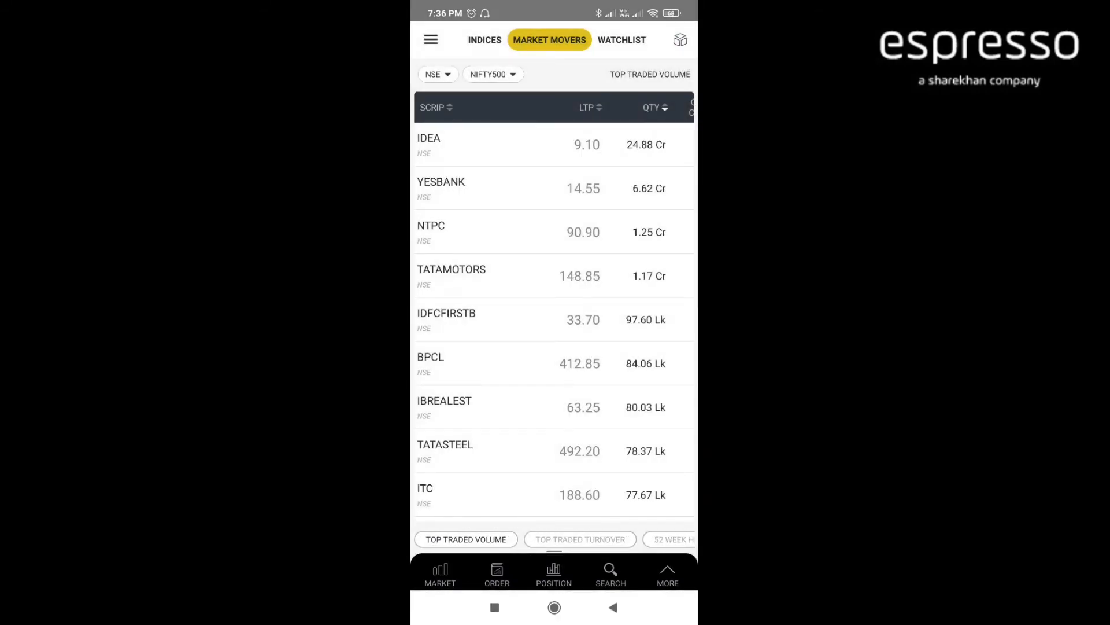
left_click(579, 539)
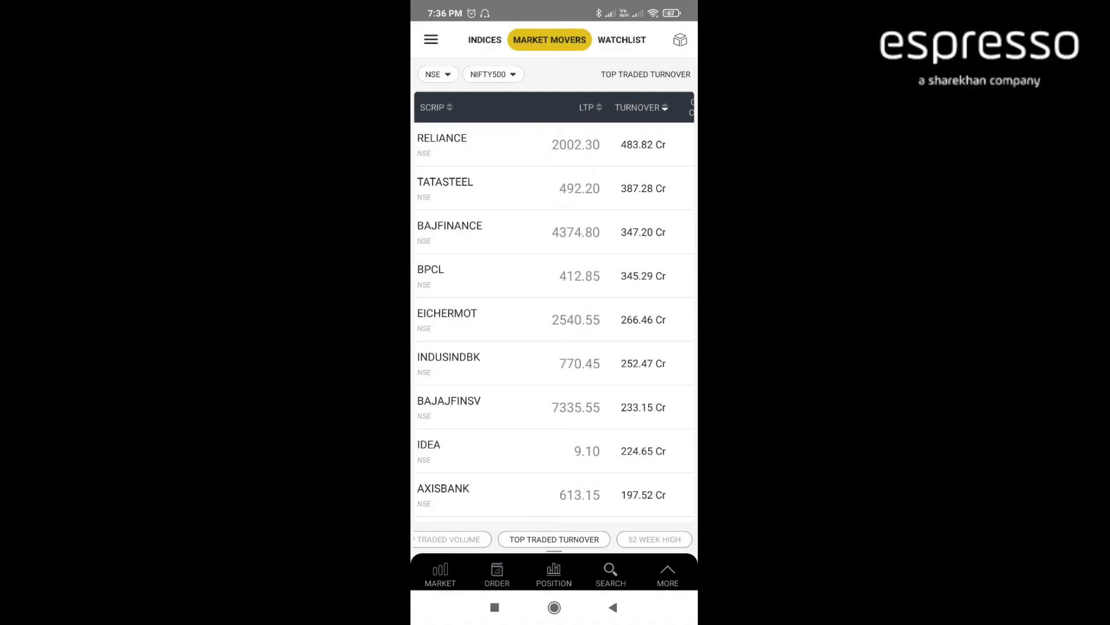
left_click(652, 539)
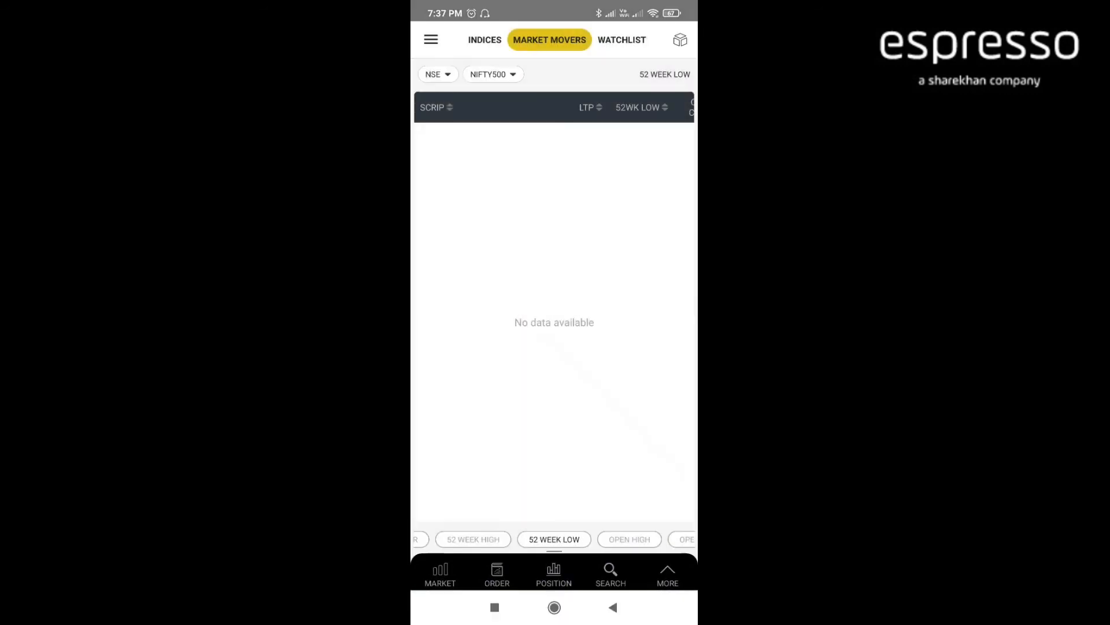
left_click(554, 539)
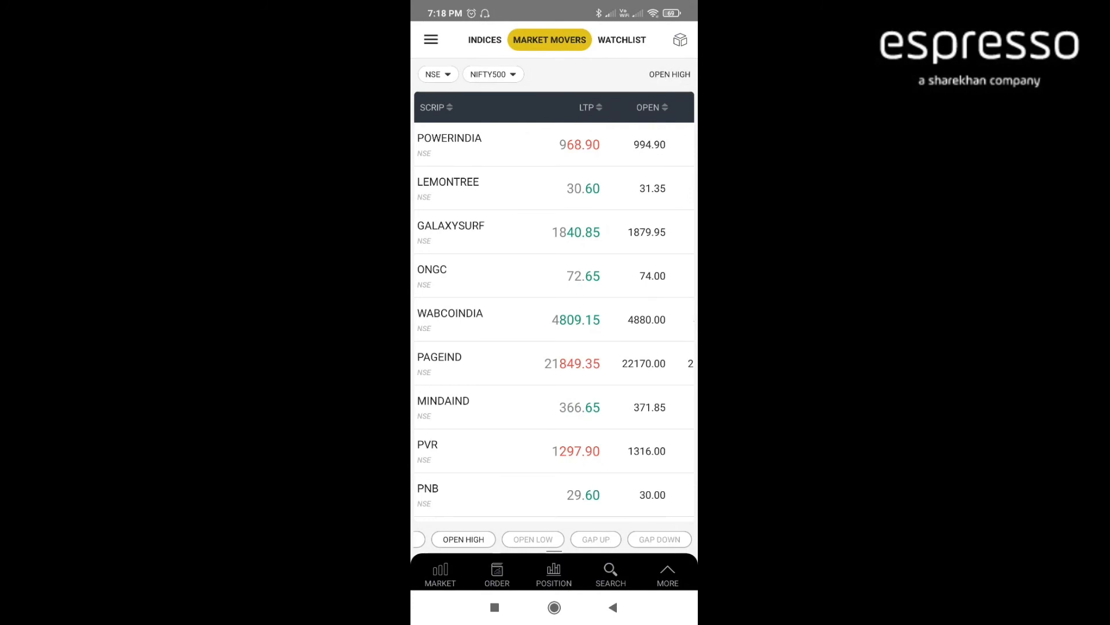
- Check the gap up and gap down lists, then return to top traded turnover and scroll it
left_click(594, 539)
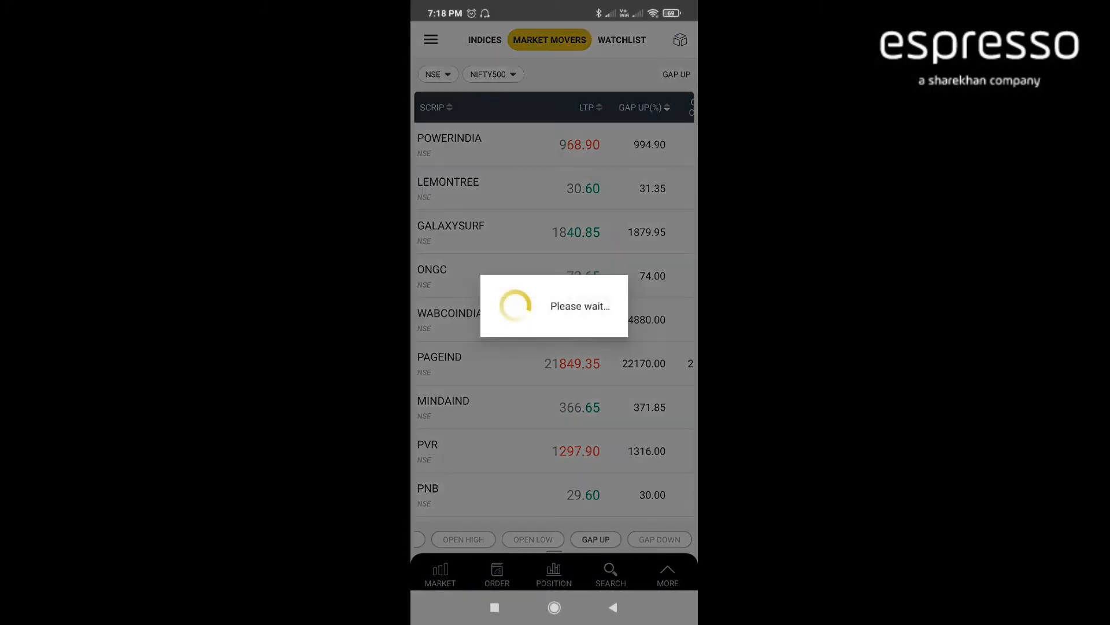
left_click(658, 539)
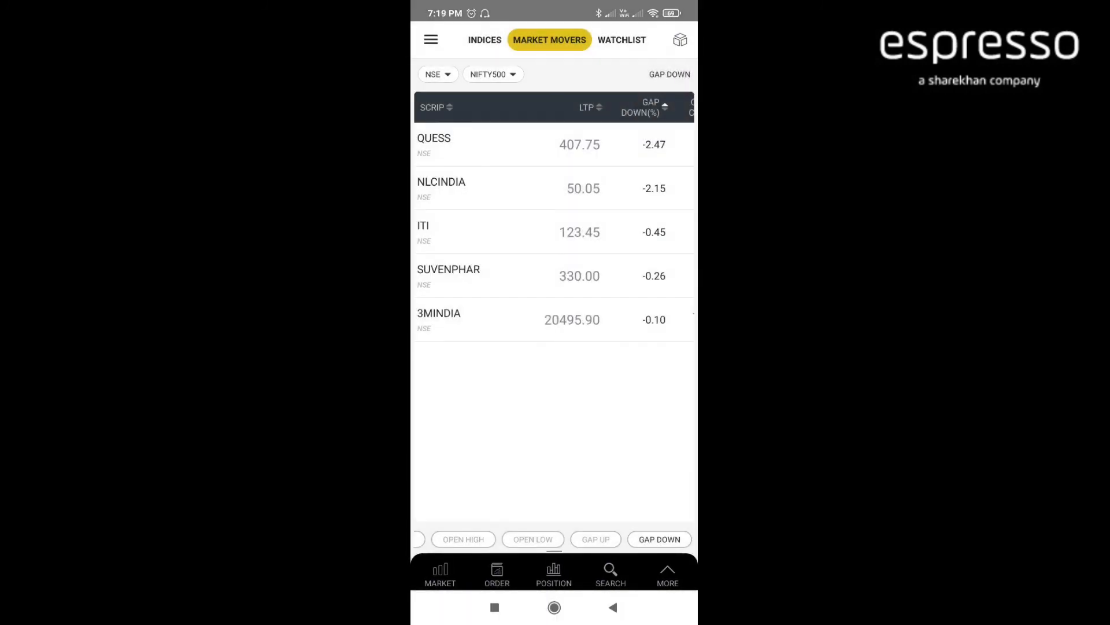
left_click(596, 538)
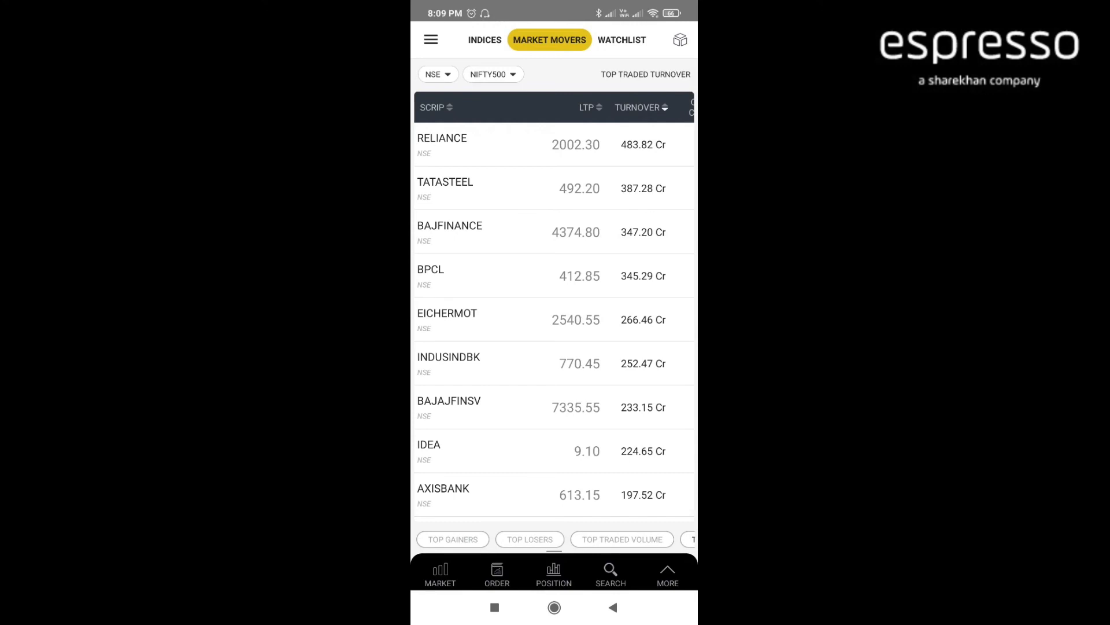
scroll("down", 3)
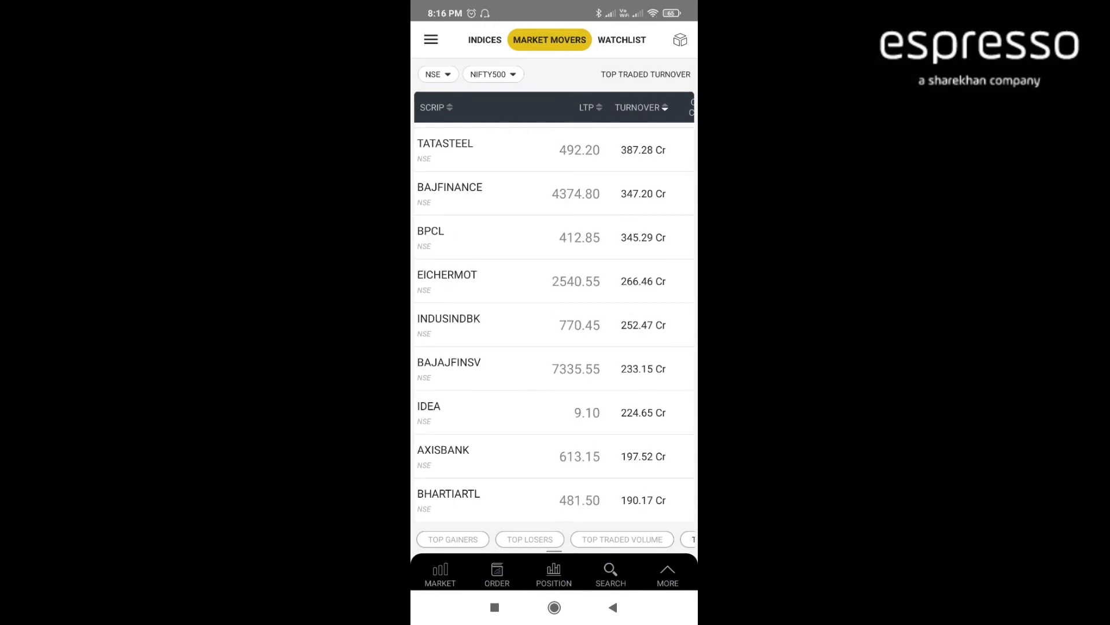